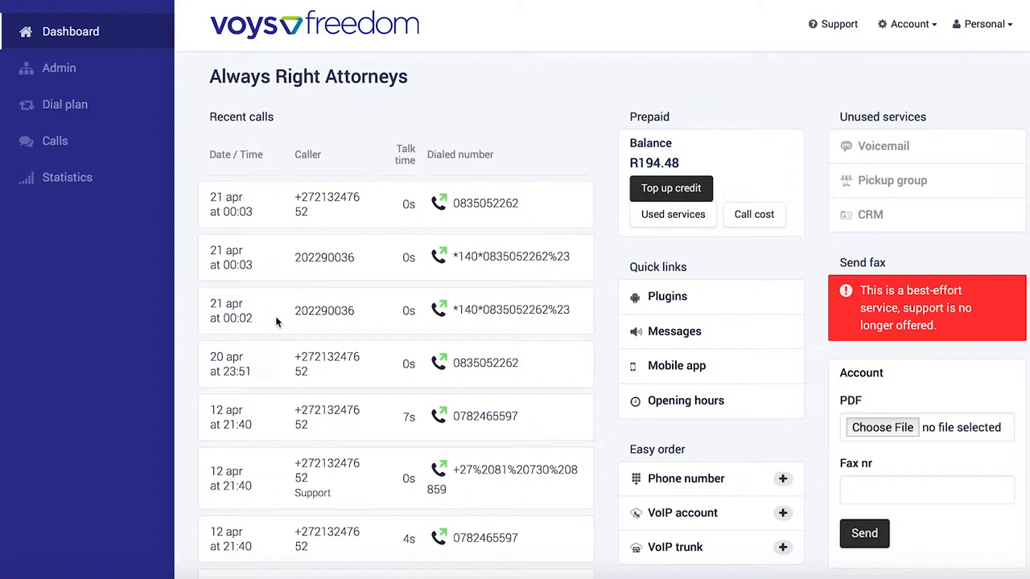
mouse_move(177, 185)
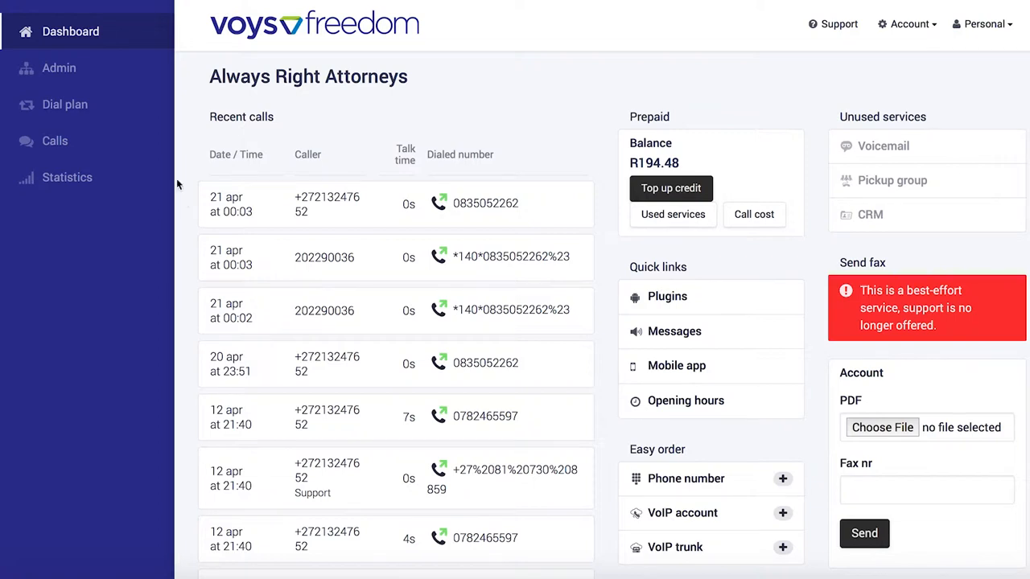
mouse_move(97, 85)
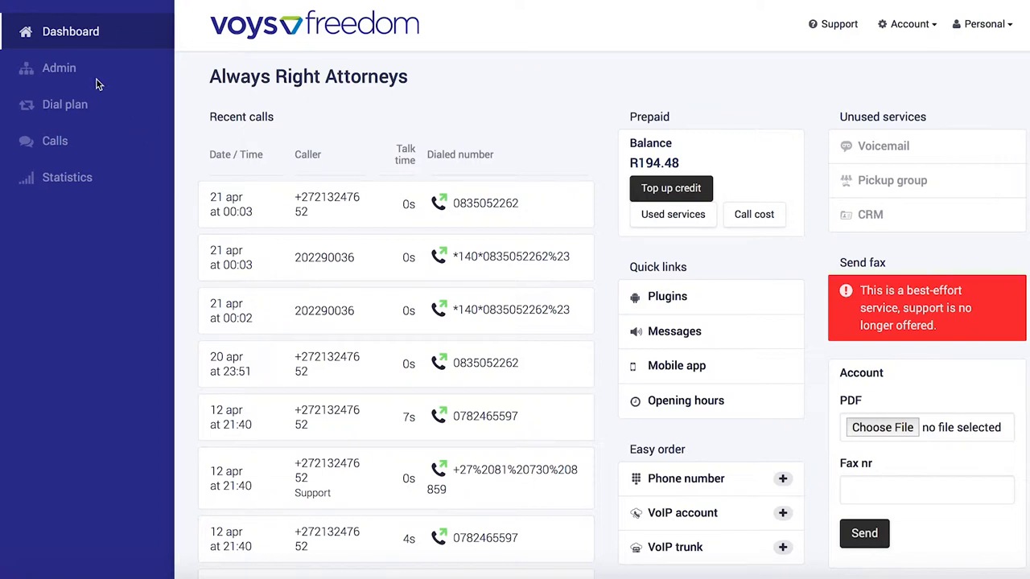
mouse_move(59, 67)
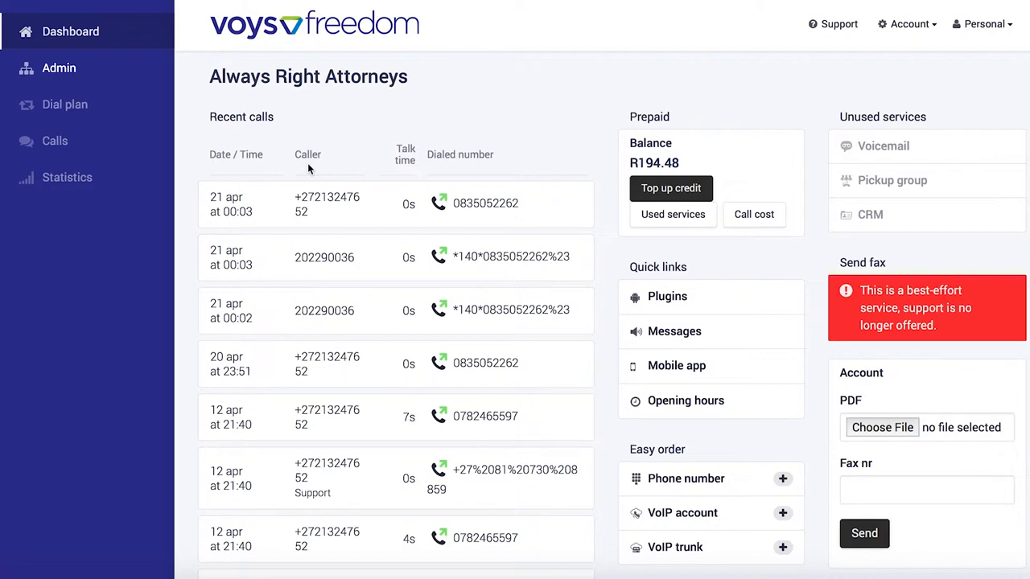
Step: From Admin, go to the Voicemail list and start a new voicemail box
left_click(58, 68)
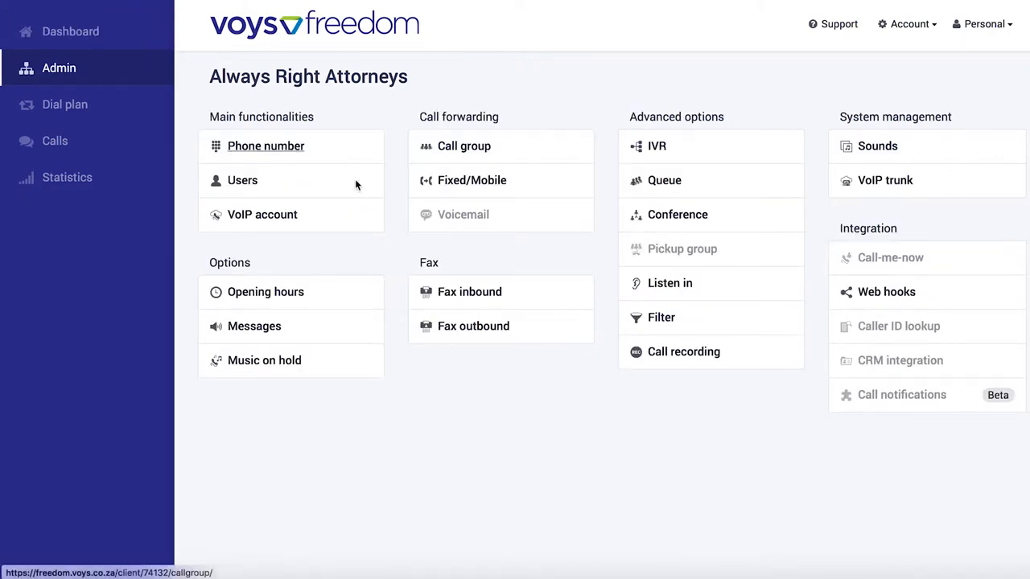
mouse_move(478, 250)
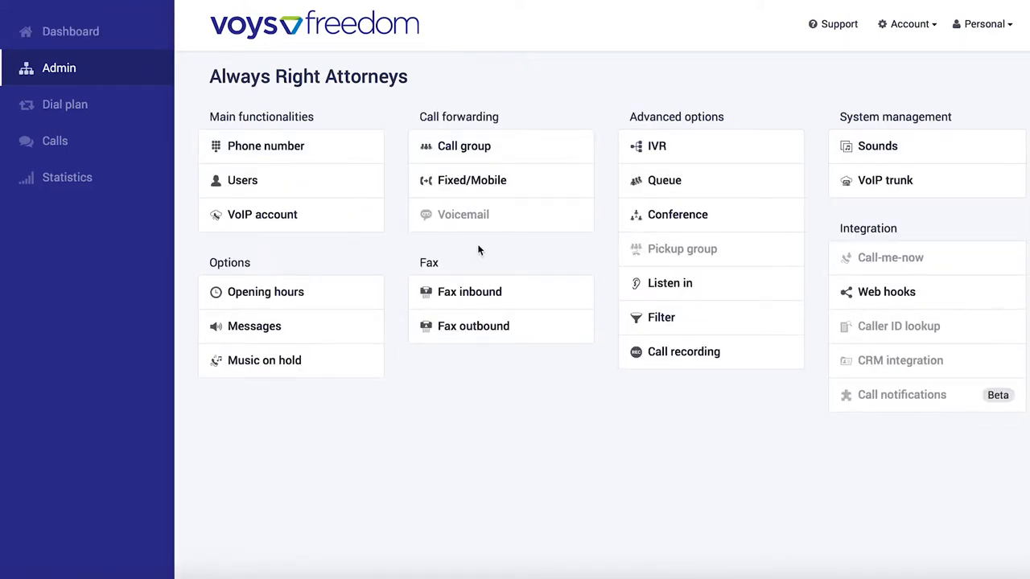
mouse_move(462, 214)
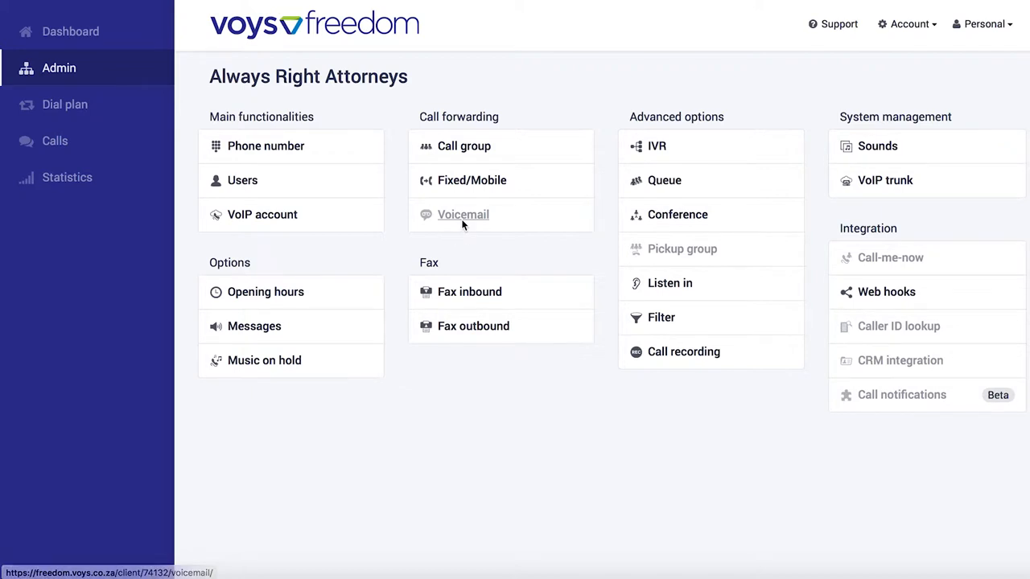
left_click(463, 214)
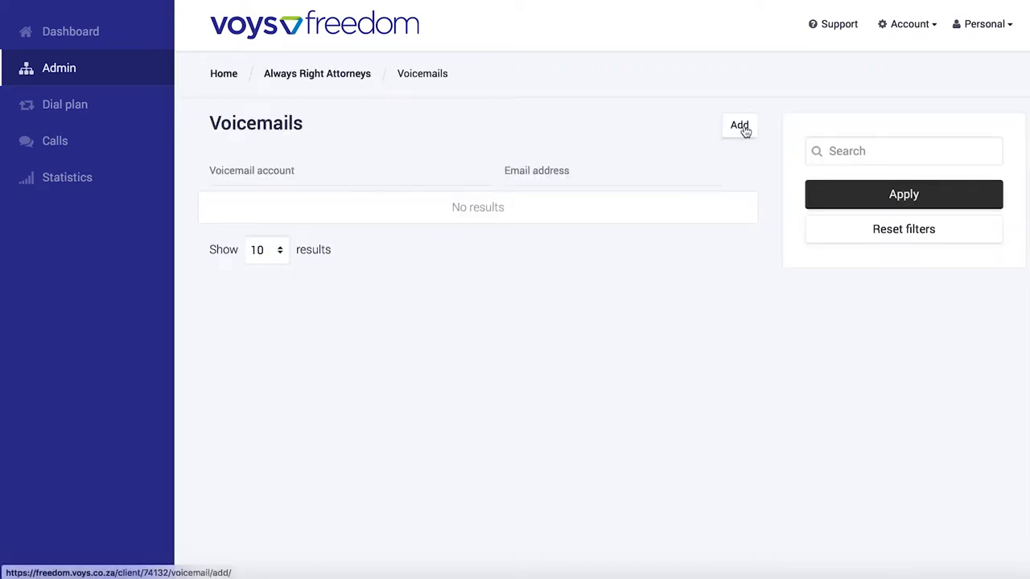
left_click(739, 124)
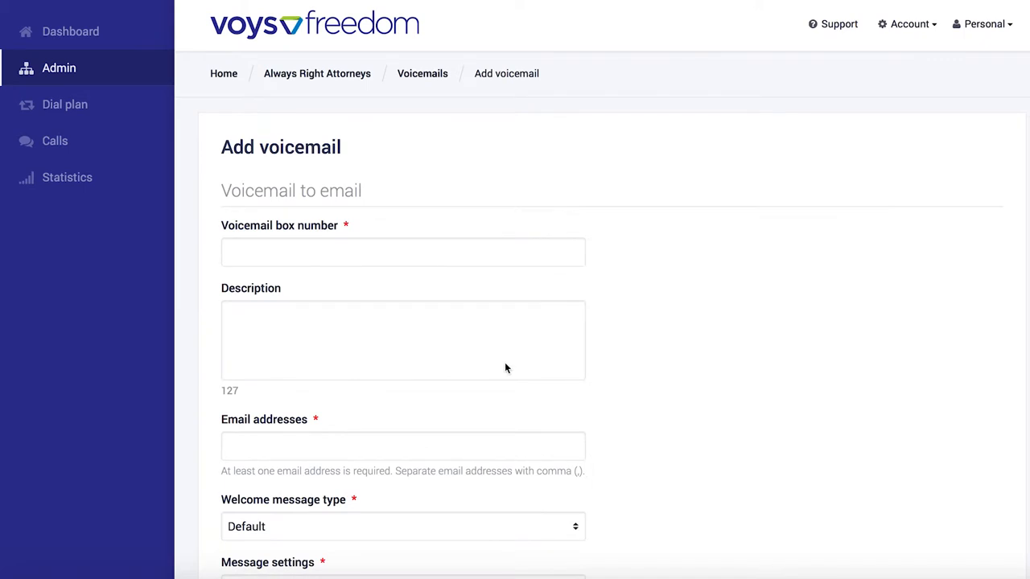
Step: Enter box number 901 and the description 'General Voicemail'
left_click(403, 252)
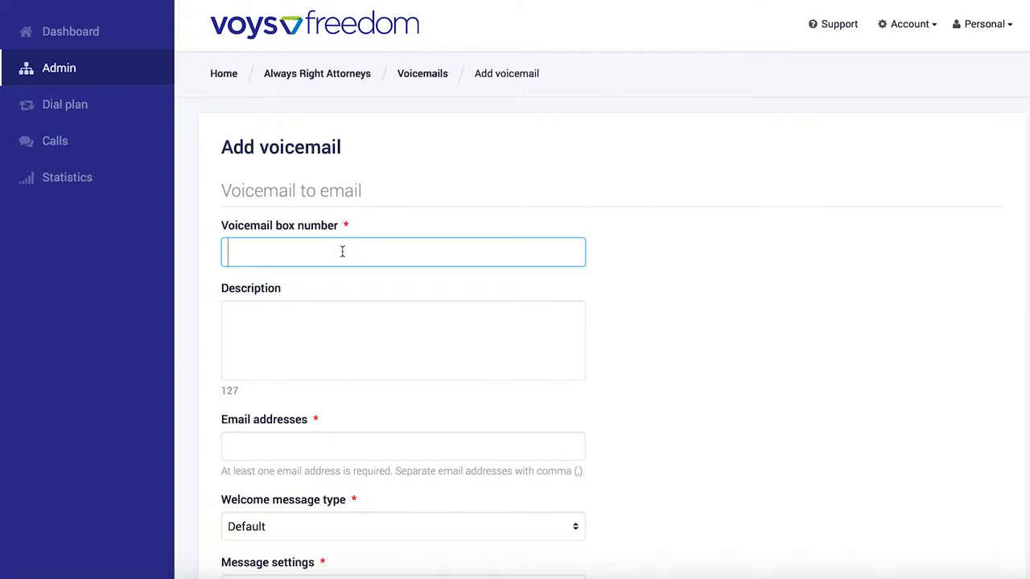
type("901")
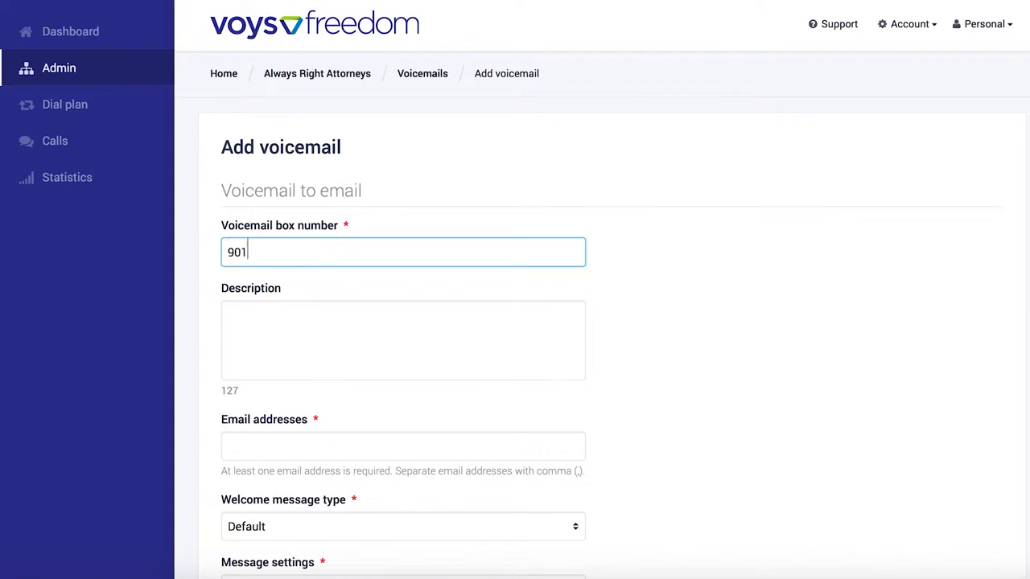
left_click(402, 339)
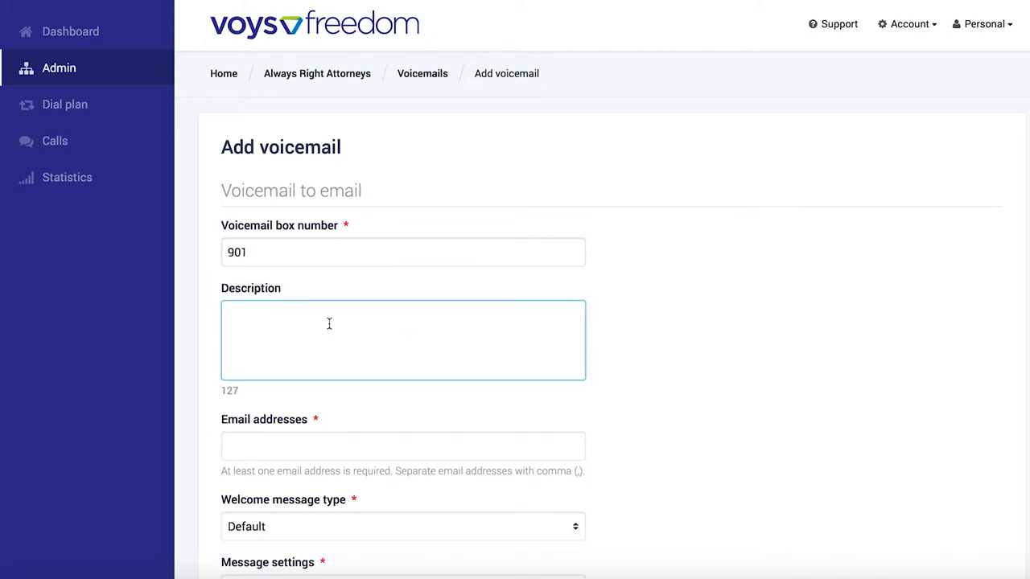
type("General")
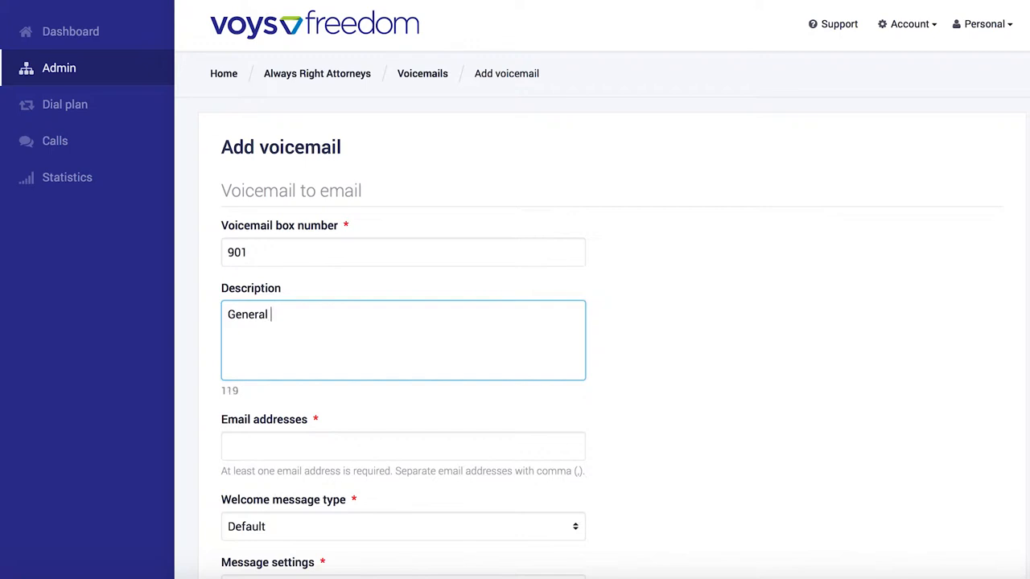
type("Voice")
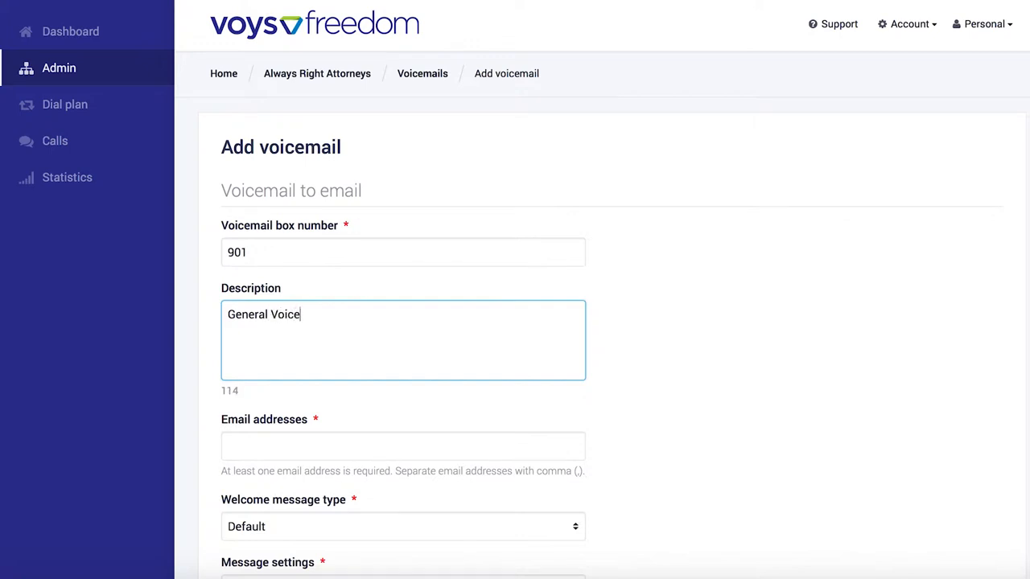
type("mail")
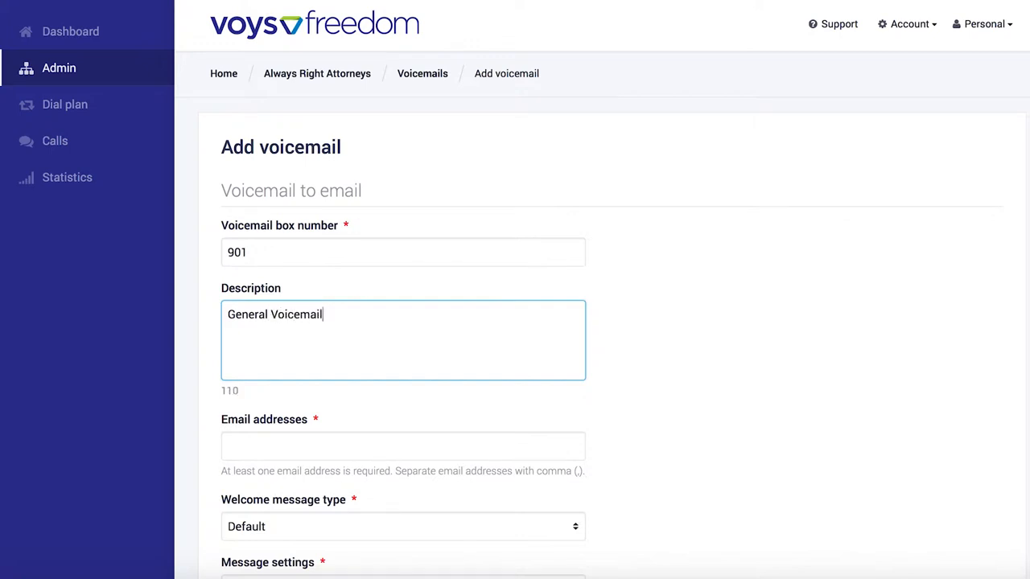
scroll("down", 3)
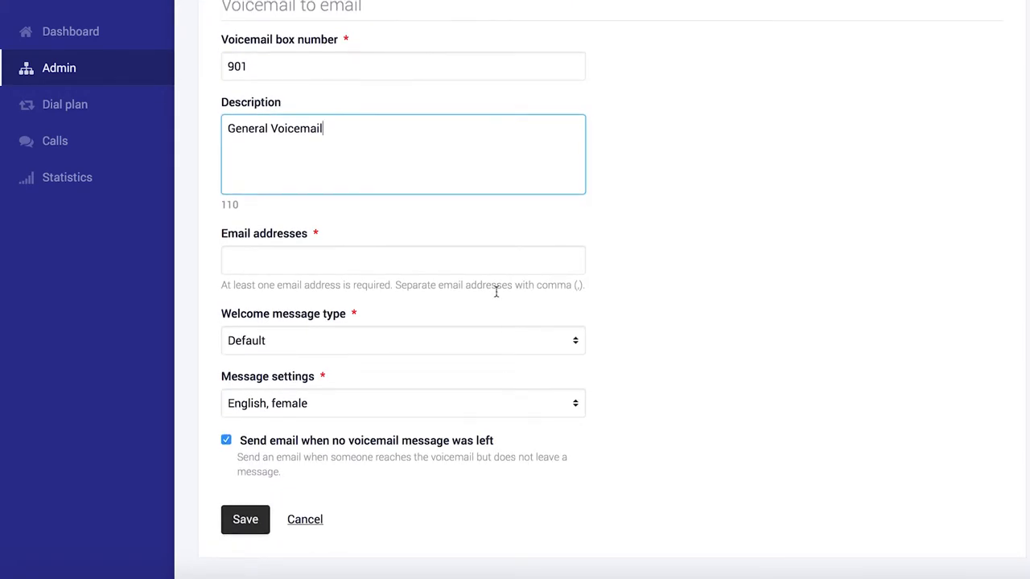
left_click(402, 260)
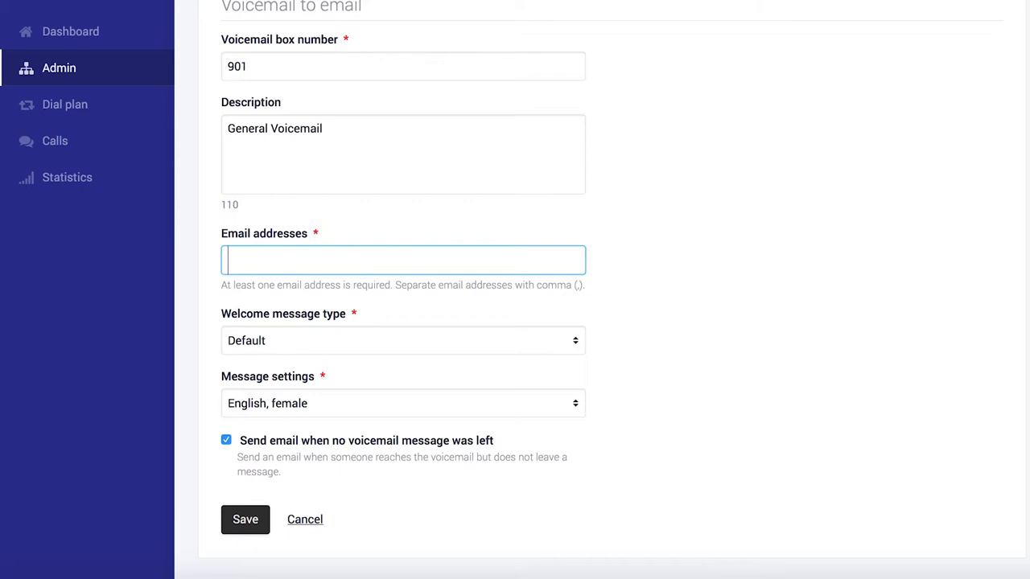
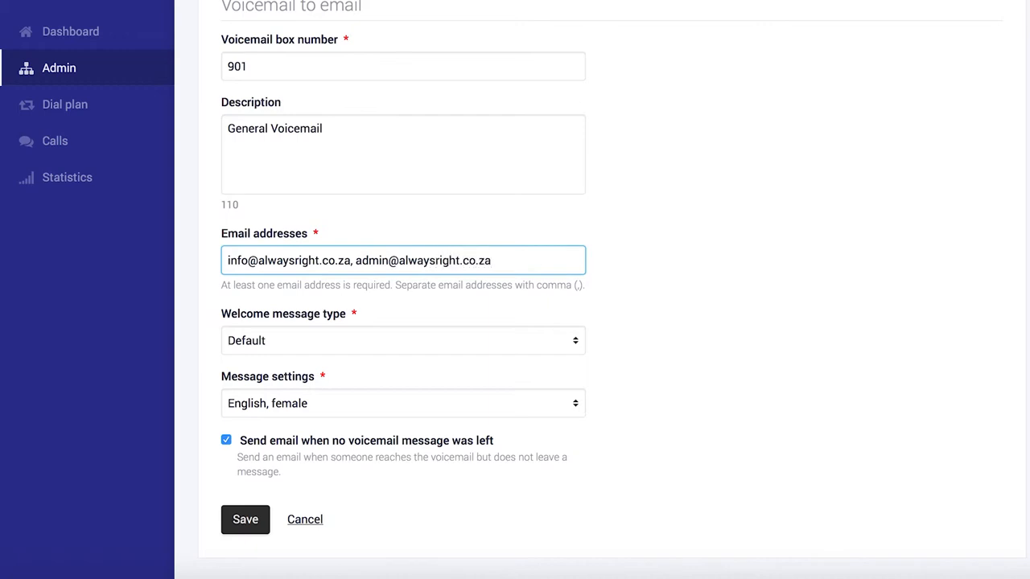
mouse_move(374, 354)
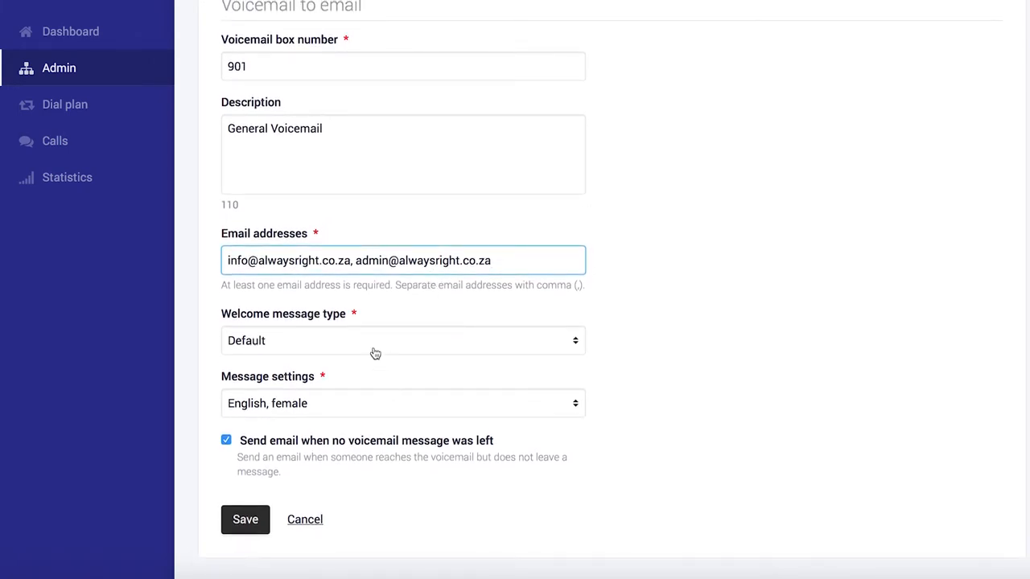
Step: Keep the Default welcome message and English, female voice, then submit the form
left_click(402, 341)
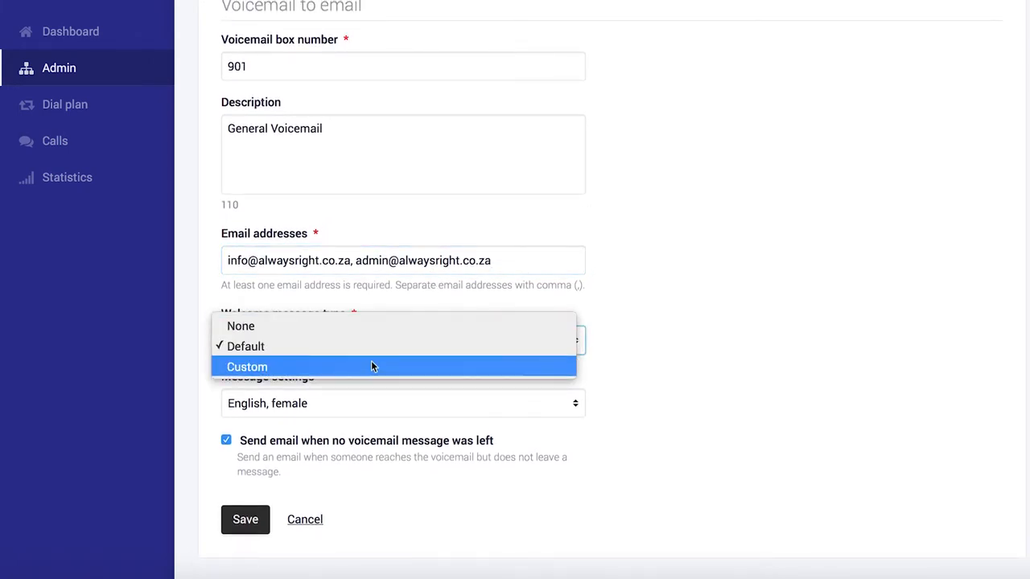
mouse_move(364, 346)
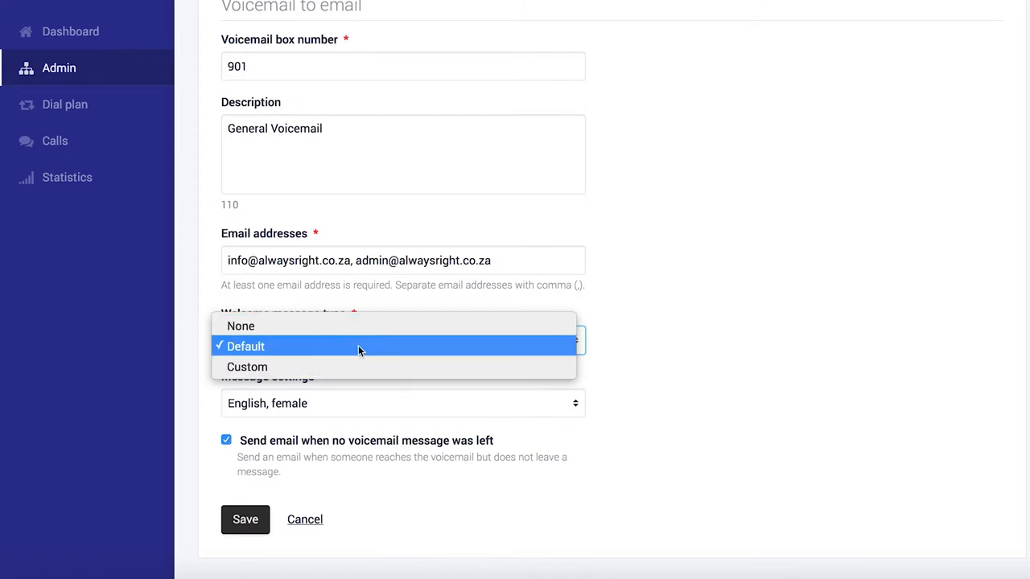
left_click(245, 346)
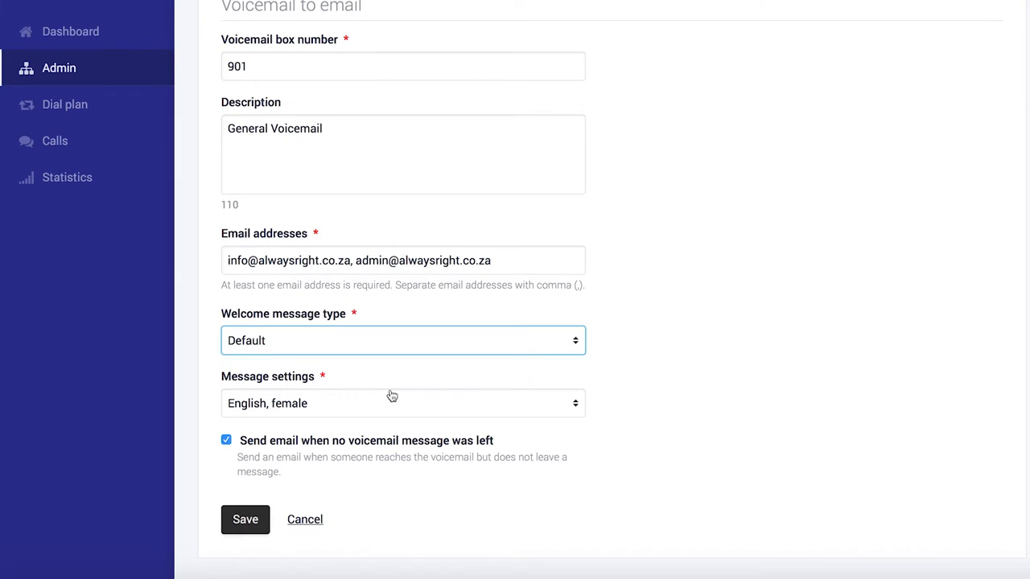
left_click(403, 403)
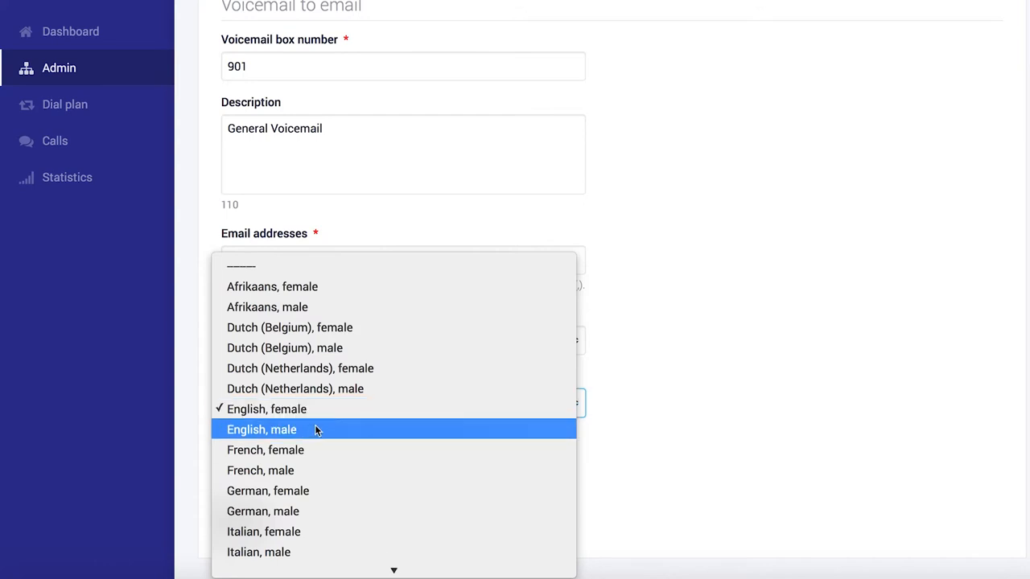
mouse_move(304, 409)
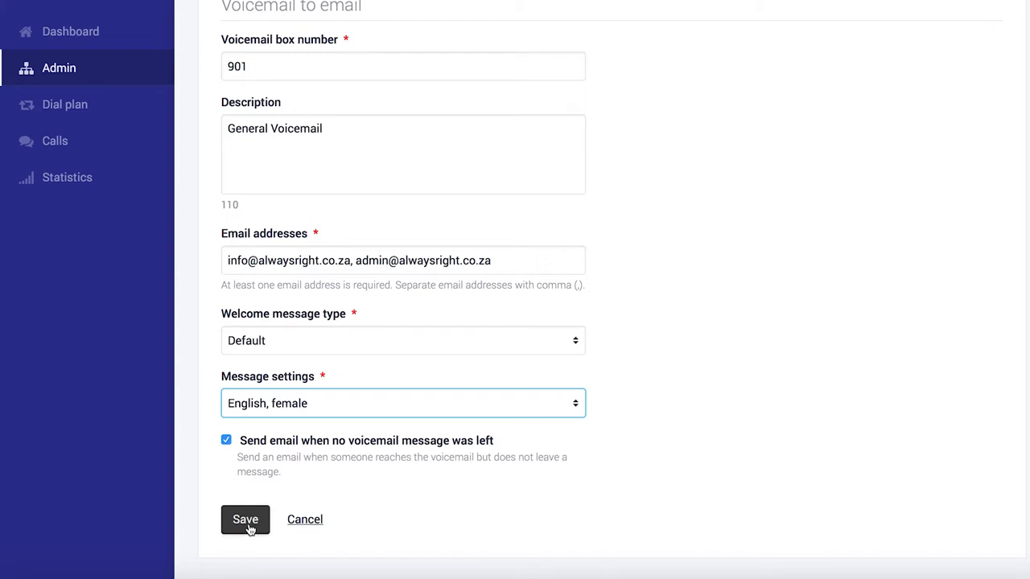
left_click(246, 519)
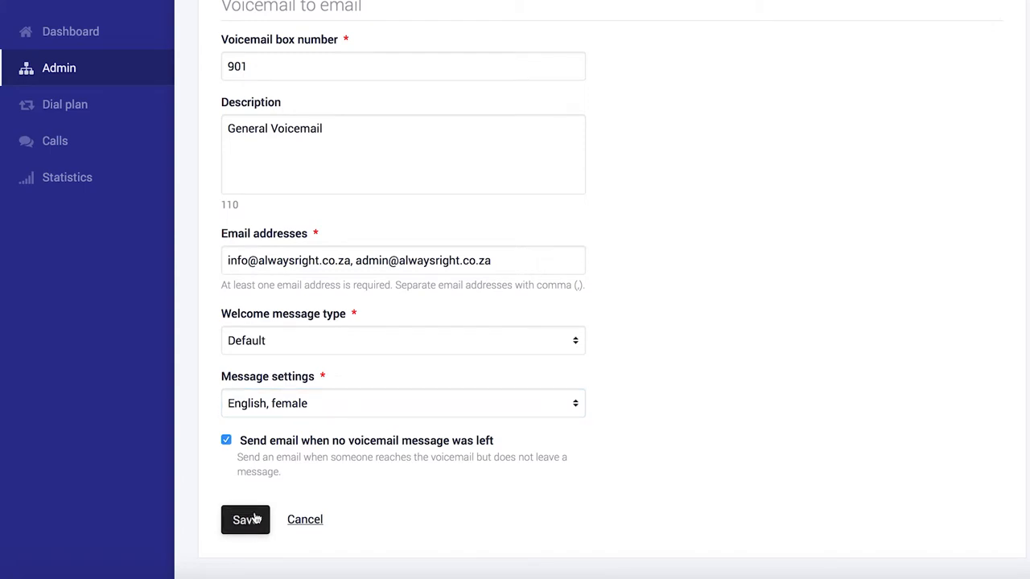
Step: Save the Voicemail to email form for box 901/General Voicemail
left_click(244, 519)
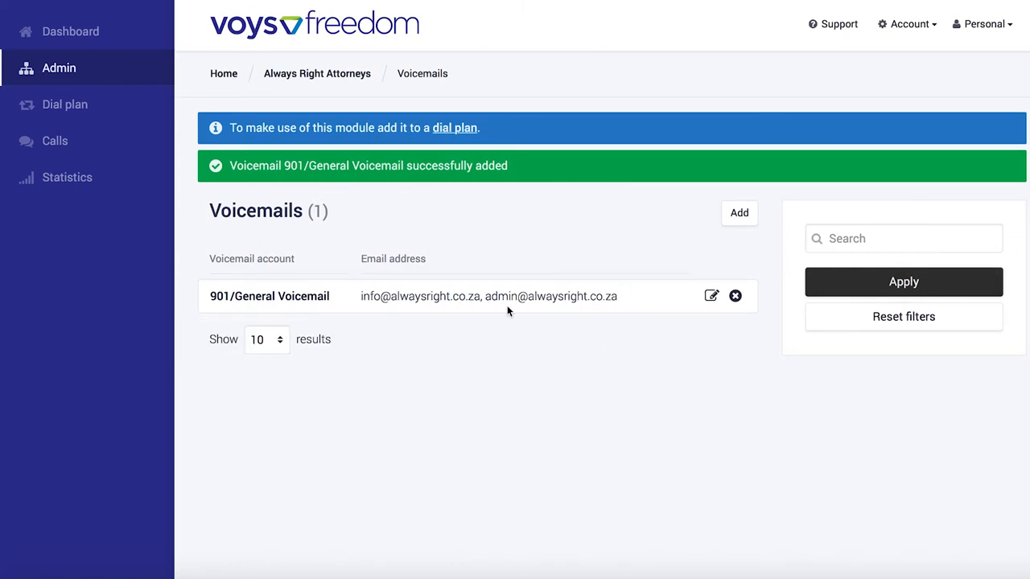
mouse_move(482, 363)
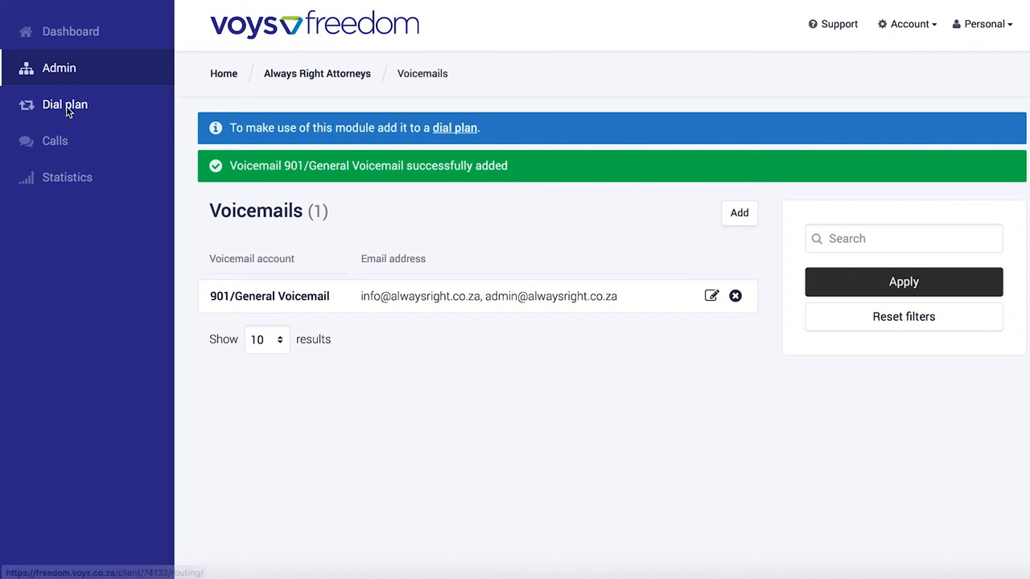
left_click(64, 105)
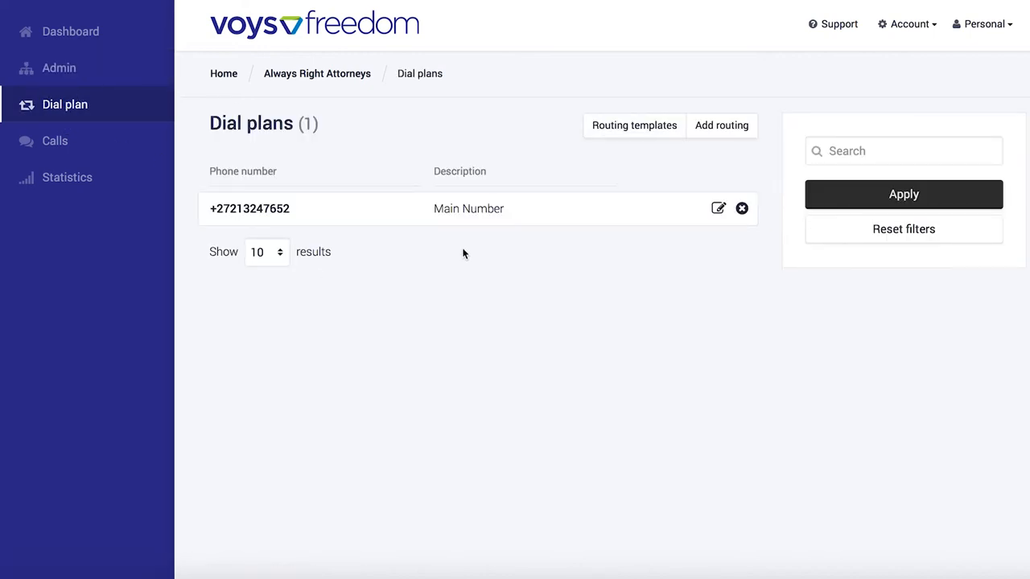
mouse_move(450, 244)
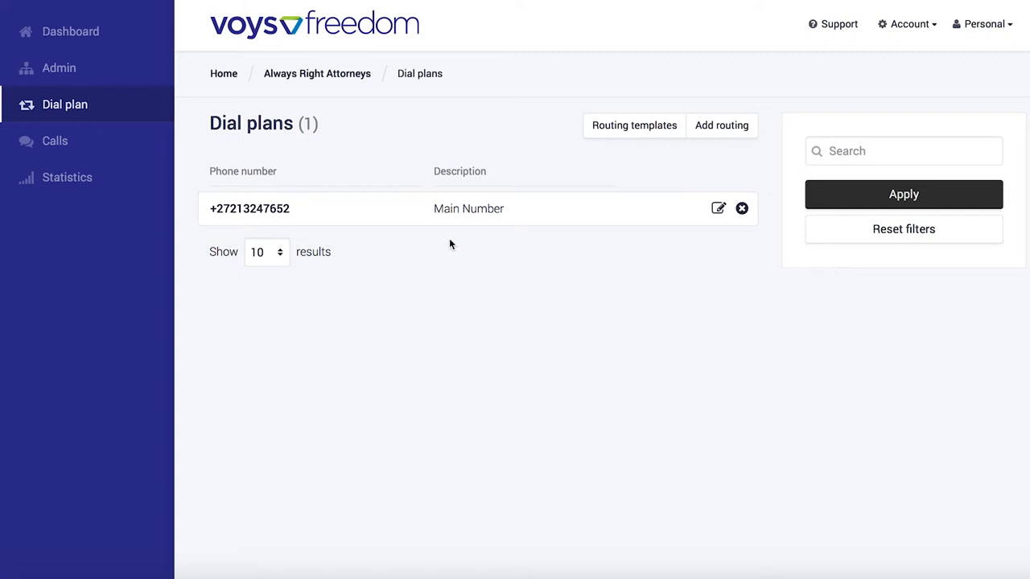
mouse_move(429, 232)
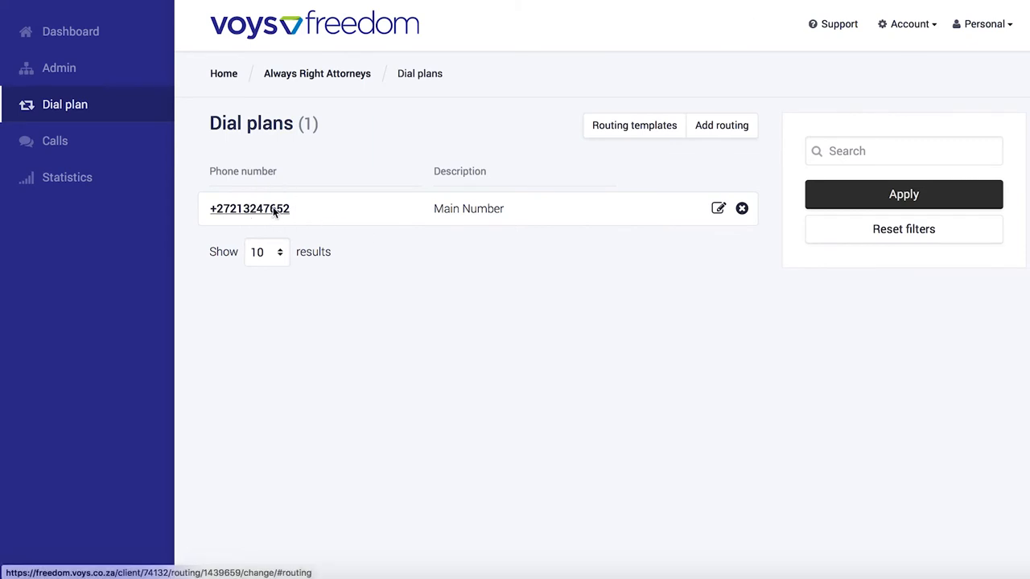
left_click(249, 209)
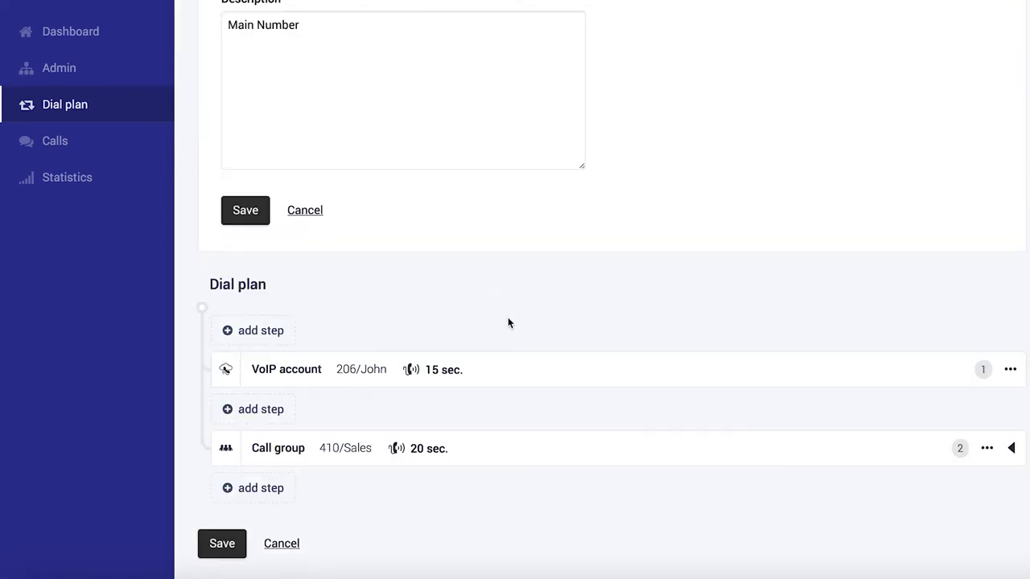
mouse_move(360, 369)
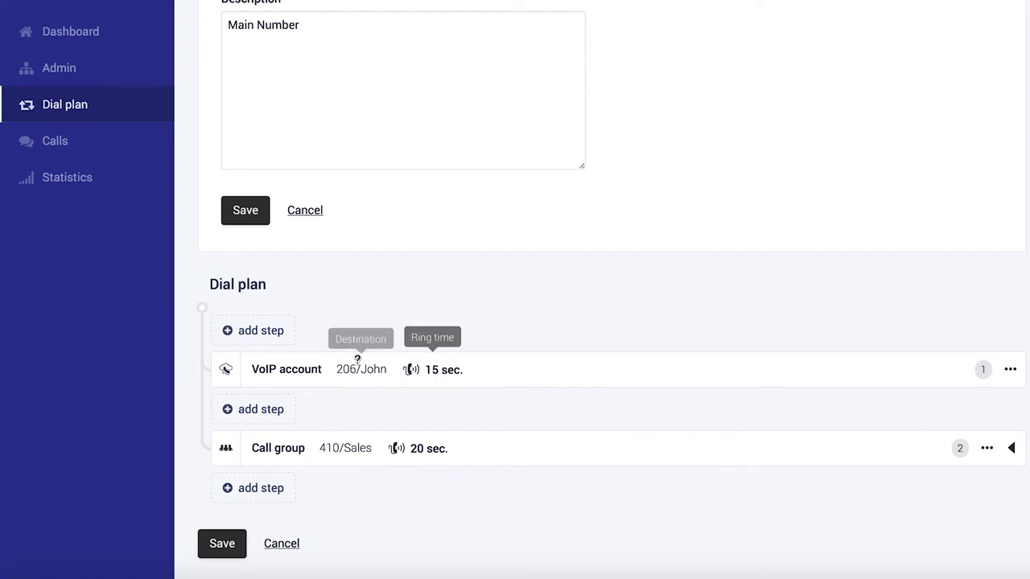
mouse_move(444, 369)
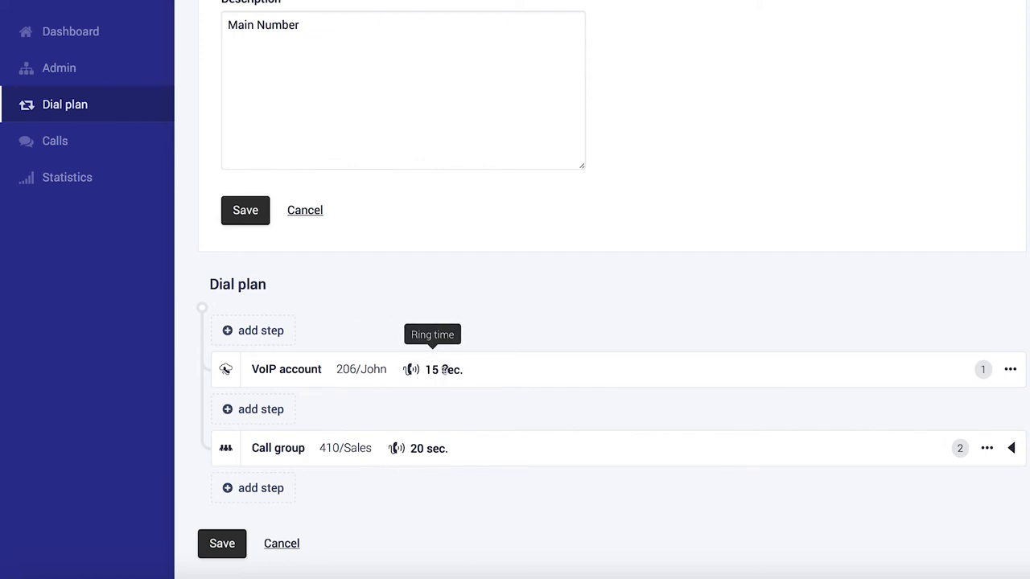
mouse_move(359, 448)
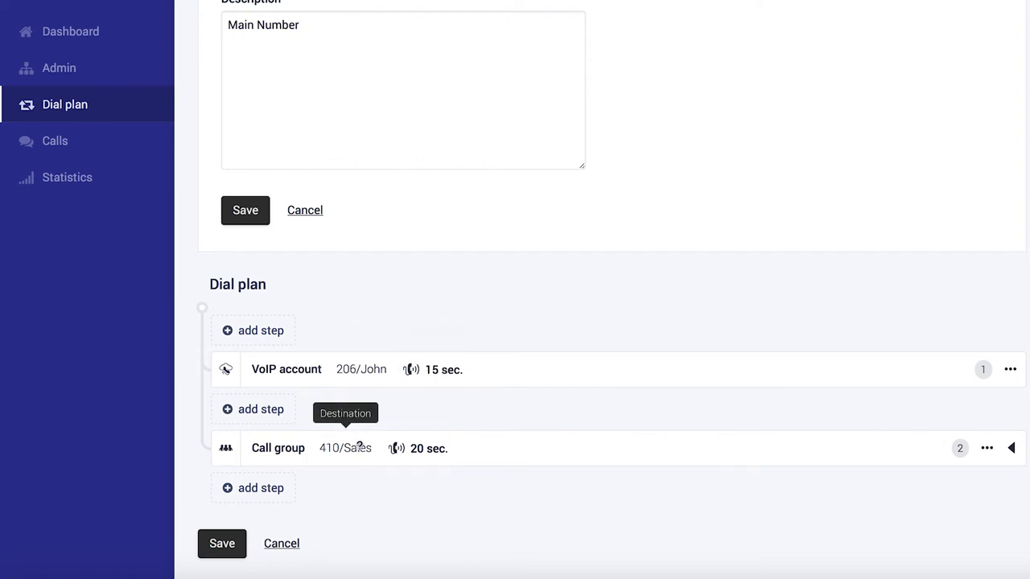
mouse_move(422, 447)
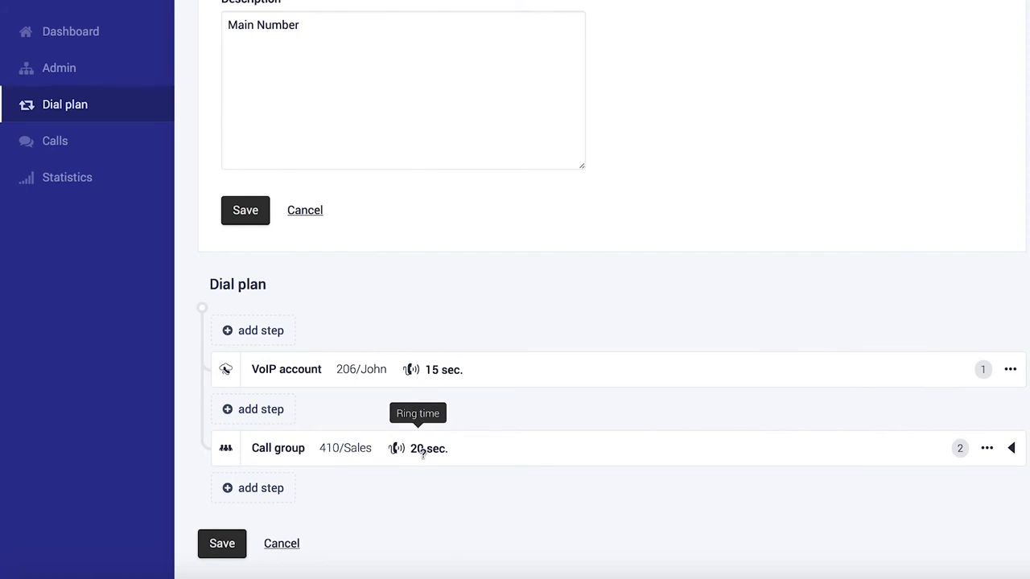
mouse_move(315, 505)
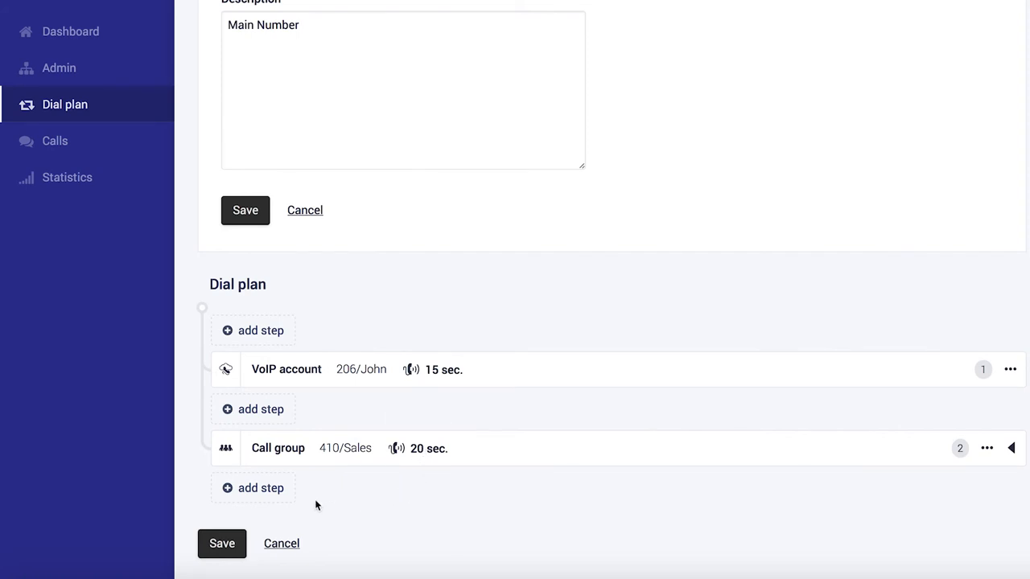
mouse_move(252, 487)
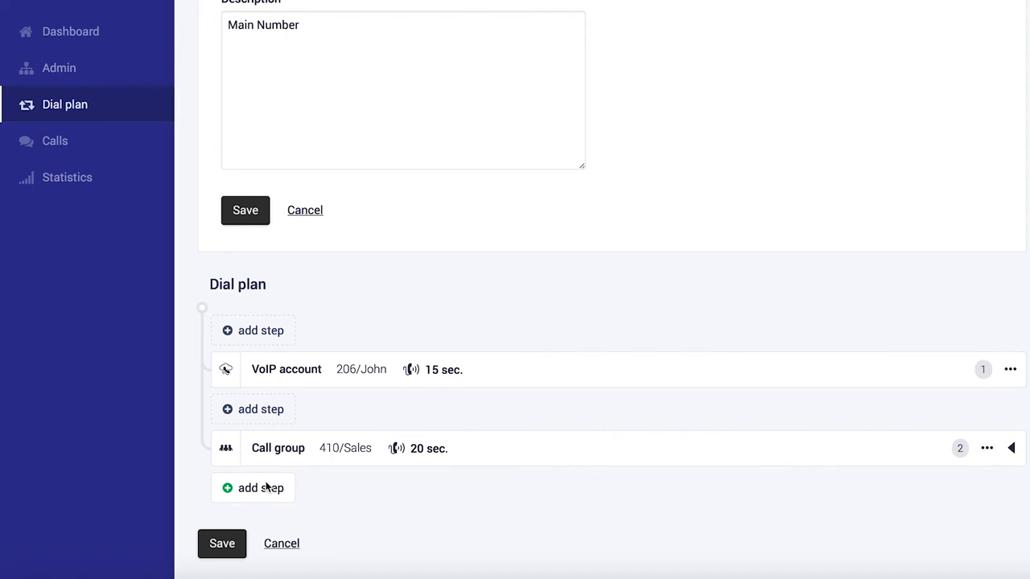
Step: Append a Voicemail step with box 901/General Voicemail after call group 410/Sales, then save
left_click(260, 487)
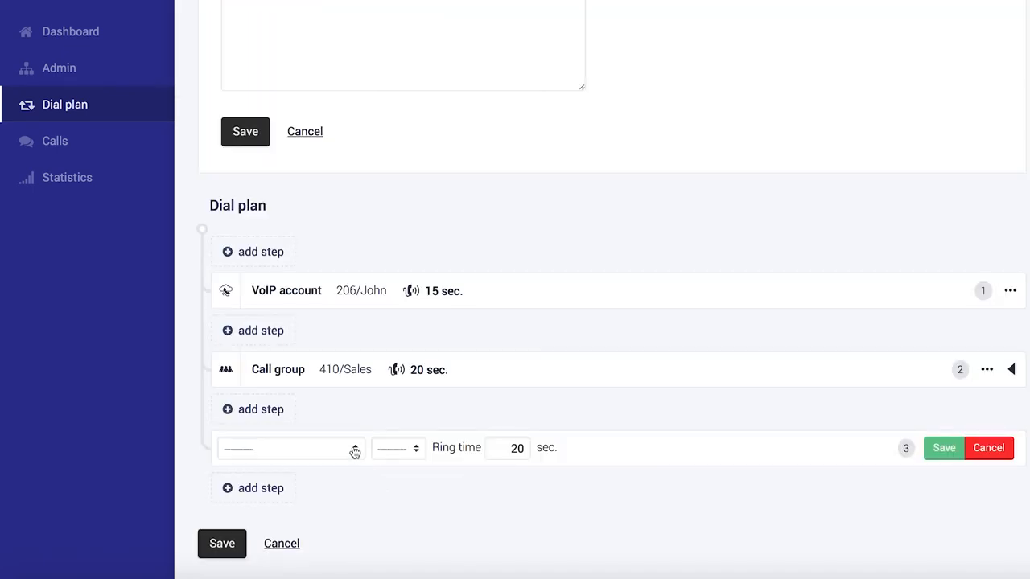
left_click(289, 448)
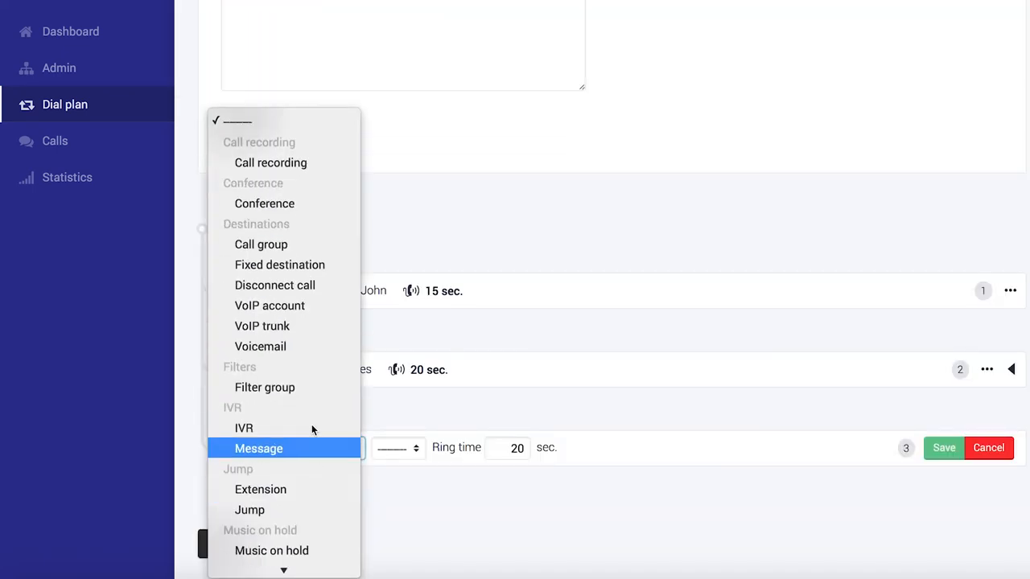
left_click(260, 345)
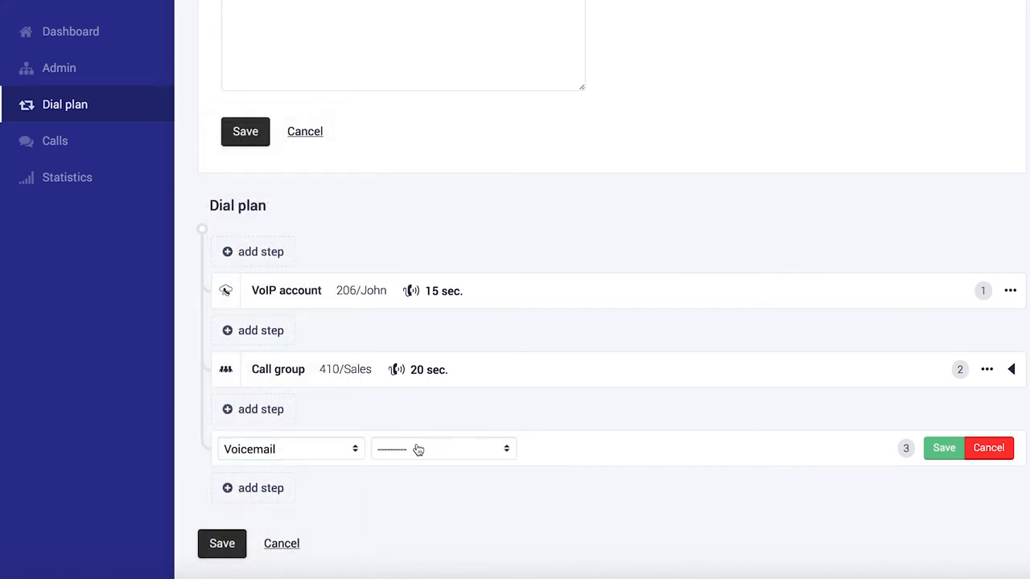
left_click(442, 448)
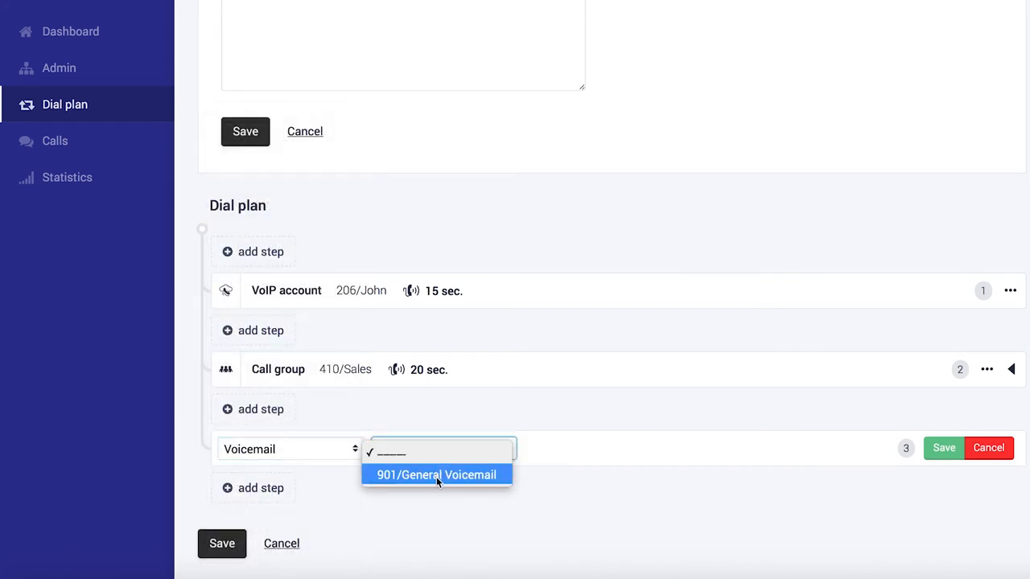
left_click(436, 475)
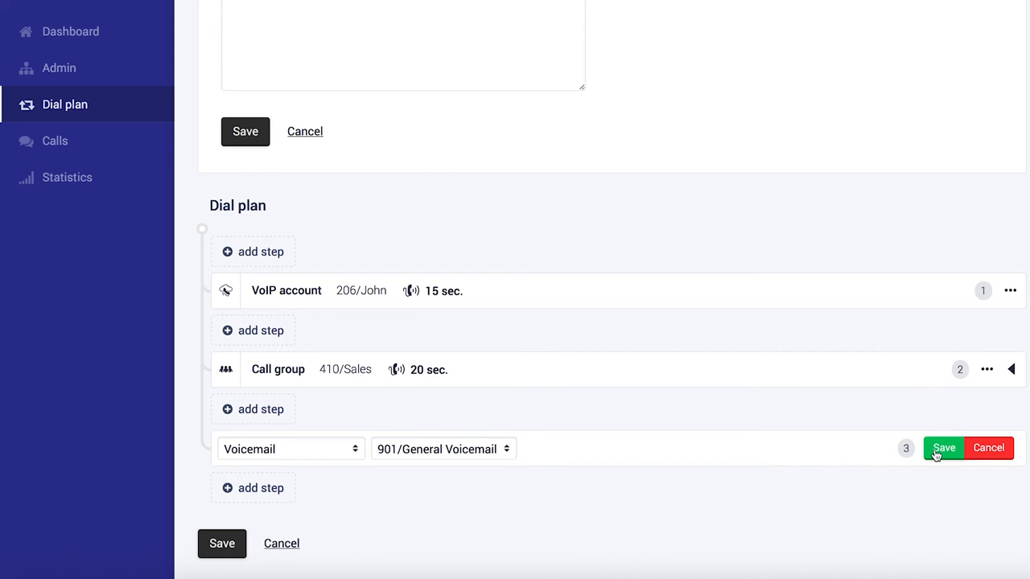
mouse_move(754, 402)
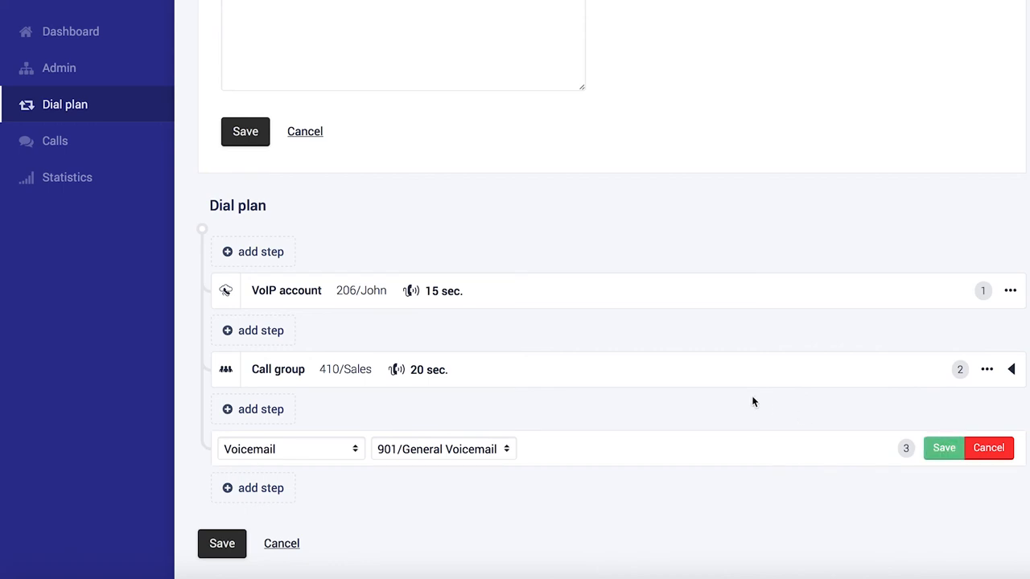
left_click(943, 448)
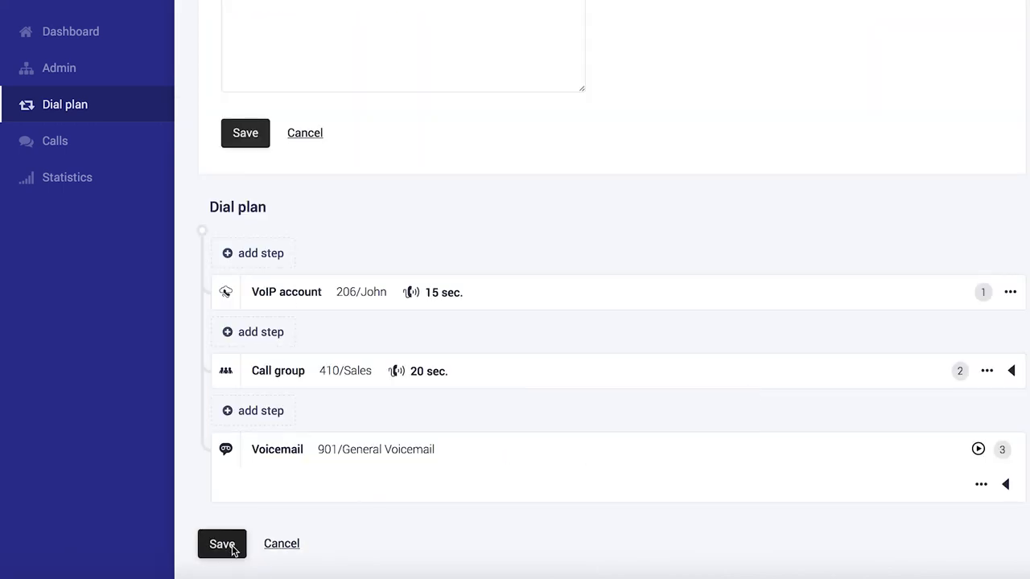
left_click(222, 543)
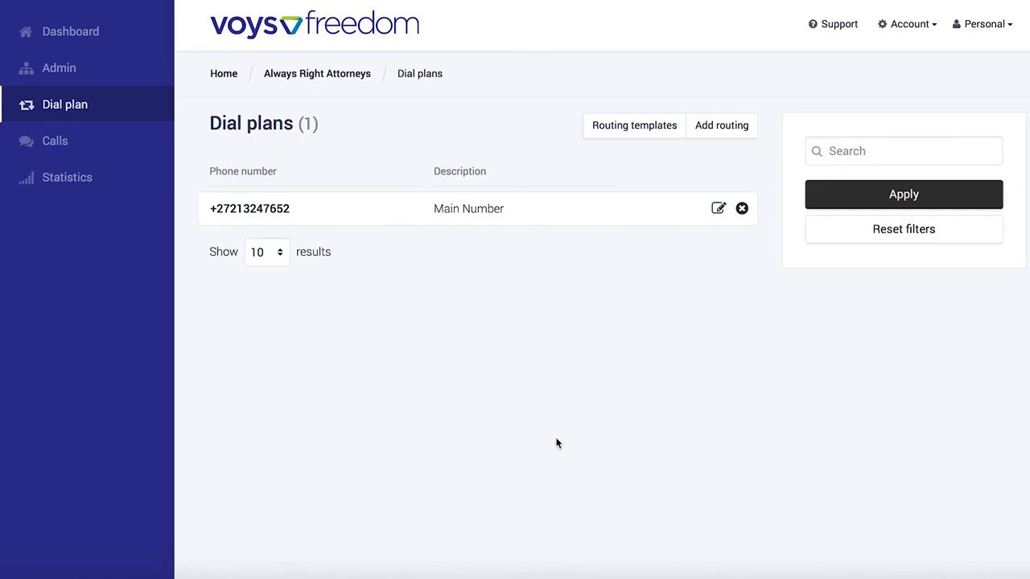